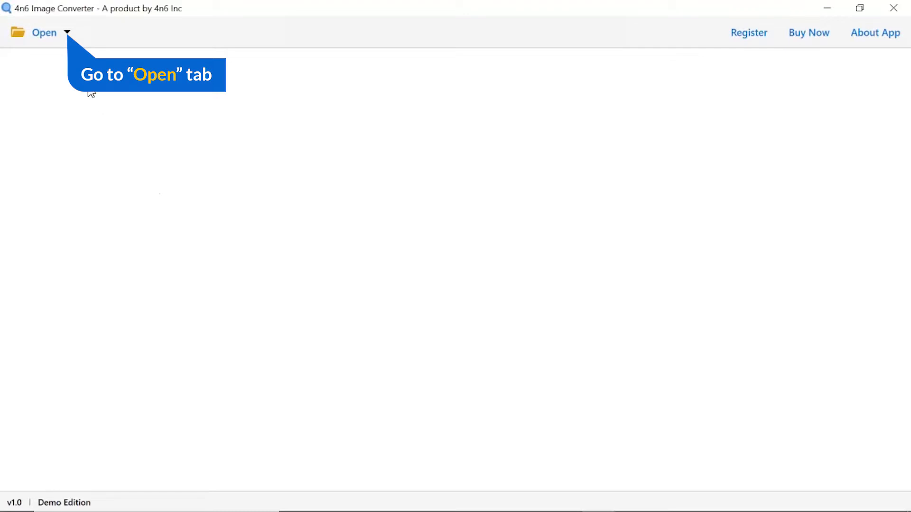
Step: Show the Open menu's image-loading choices, including TIFF Files and Choose Folders
click(44, 32)
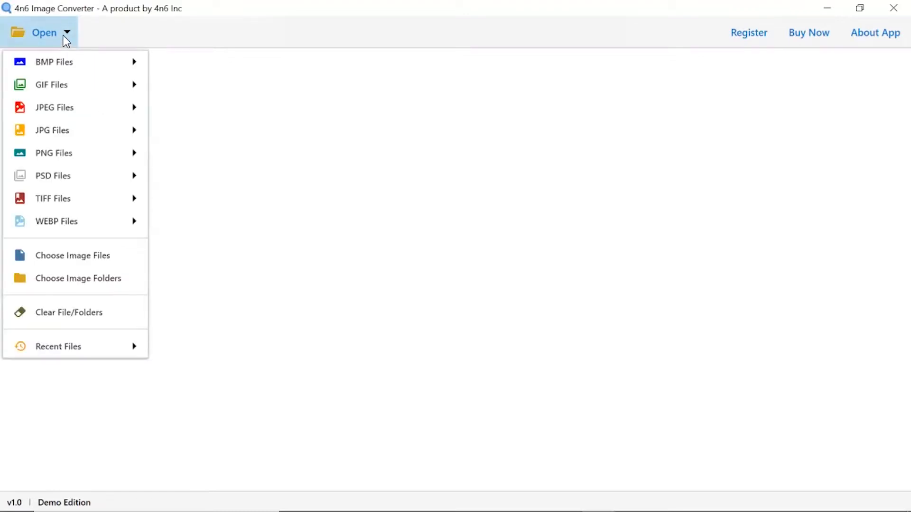
mouse_move(63, 153)
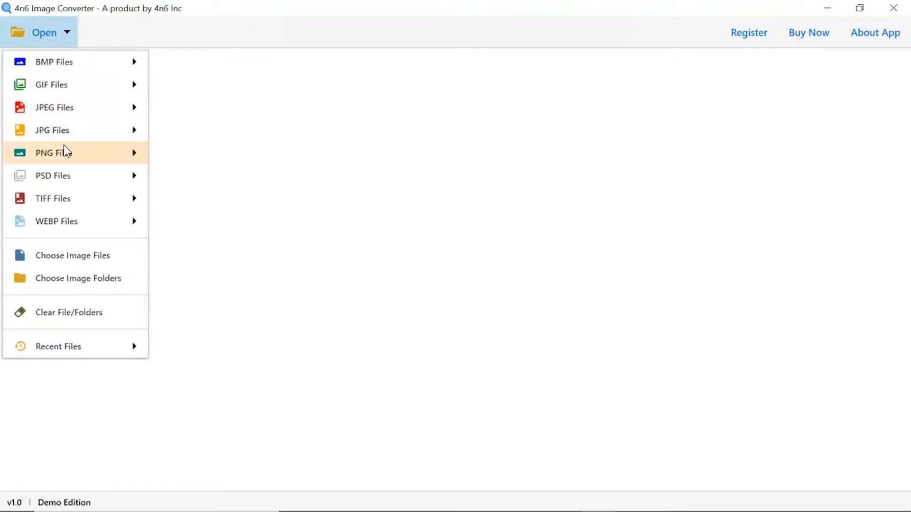
mouse_move(53, 198)
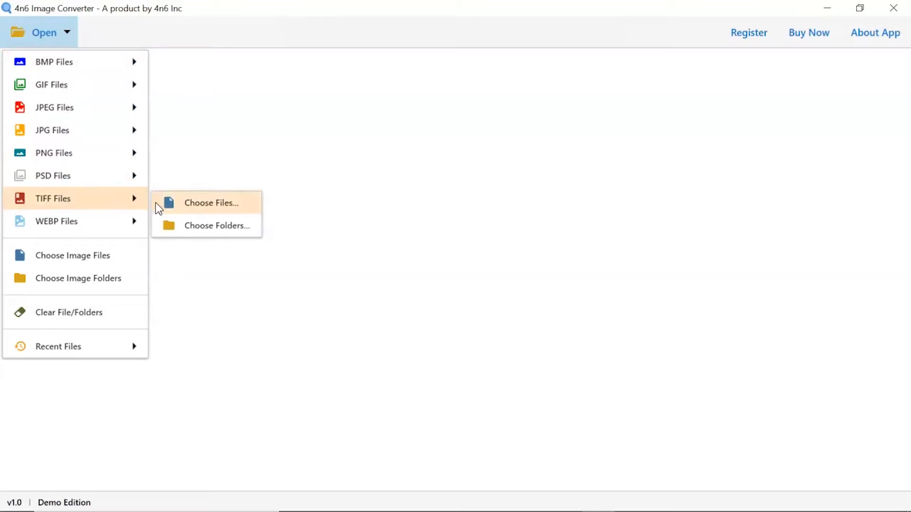
mouse_move(209, 226)
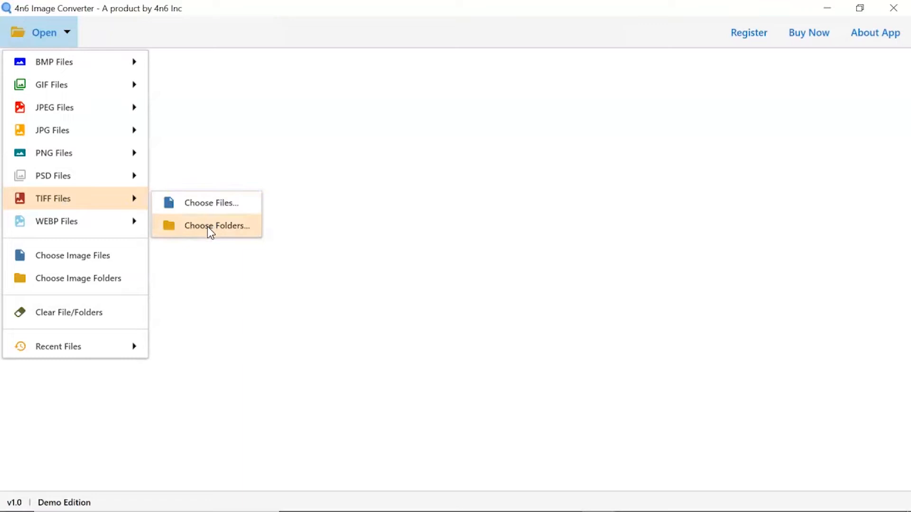
mouse_move(210, 235)
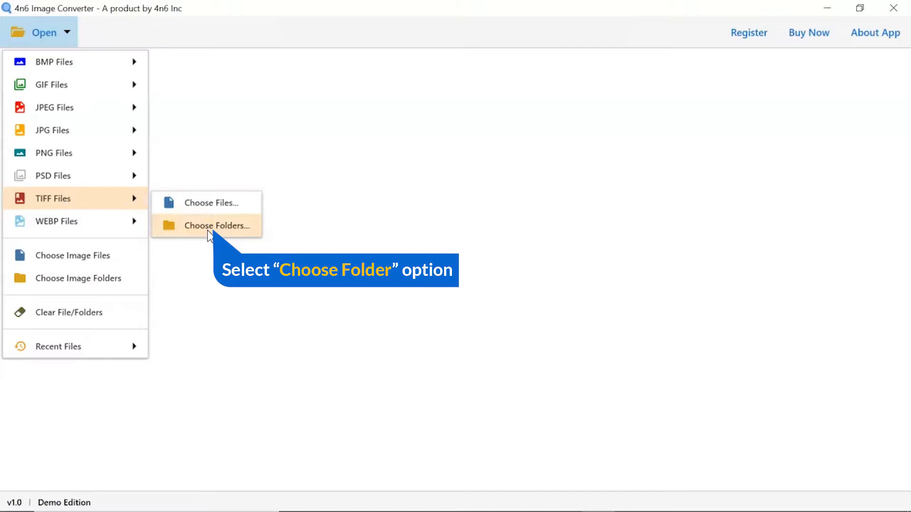
Step: Load the TIF Images folder from Desktop\Images, bringing its 9 TIFF images into the converter
click(216, 226)
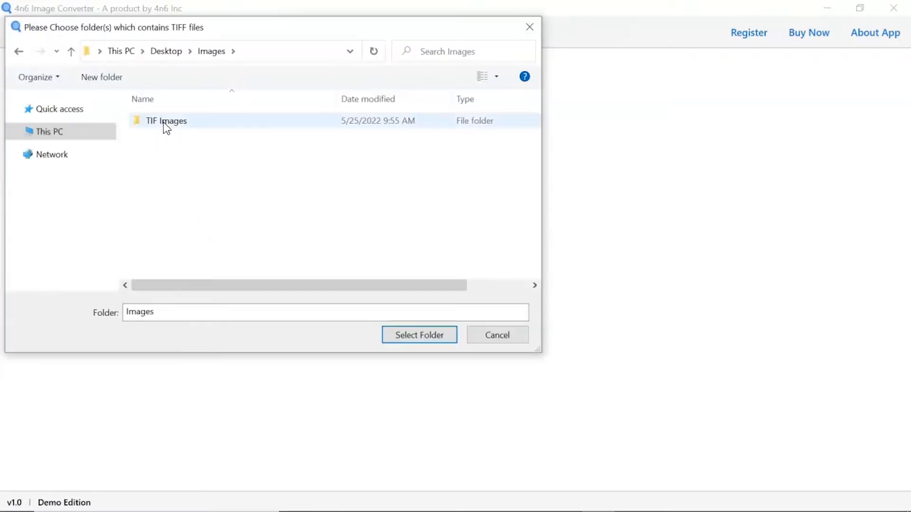
click(167, 120)
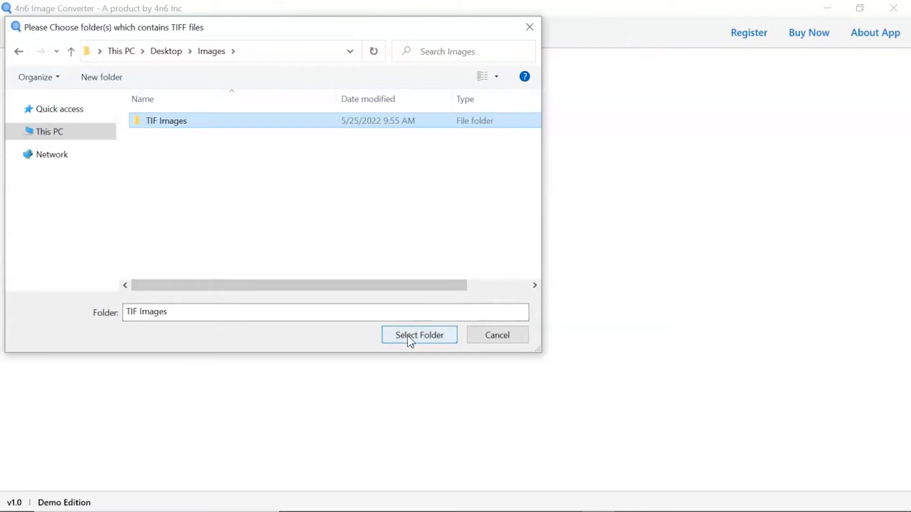
click(418, 335)
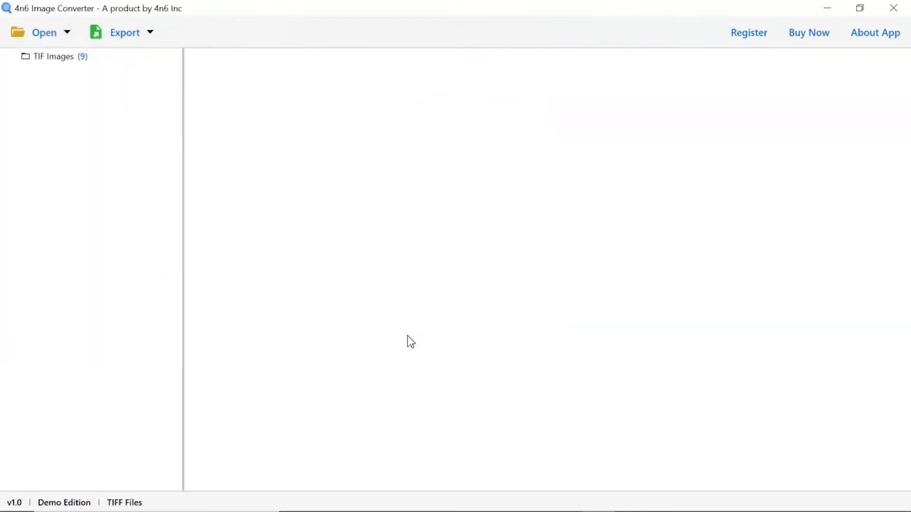
mouse_move(212, 222)
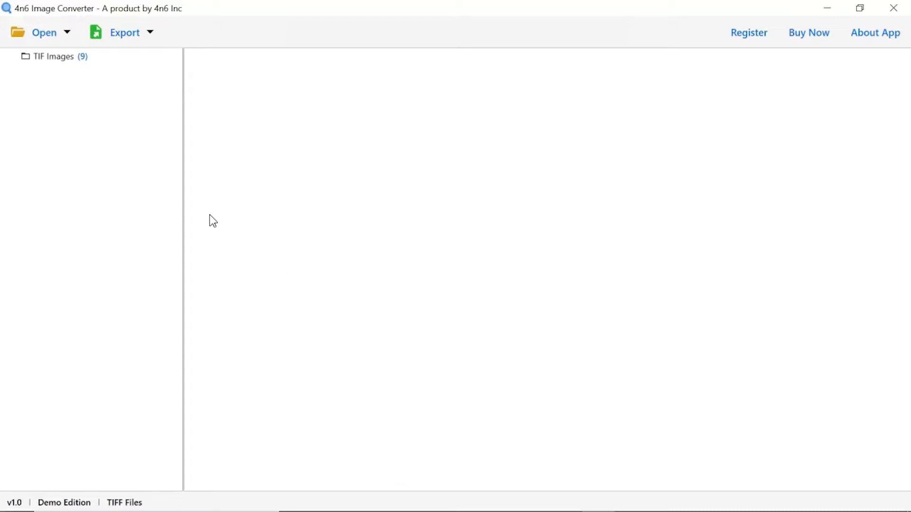
Step: List the nine TIFF files in TIF Images and preview the yellow rose image
click(54, 56)
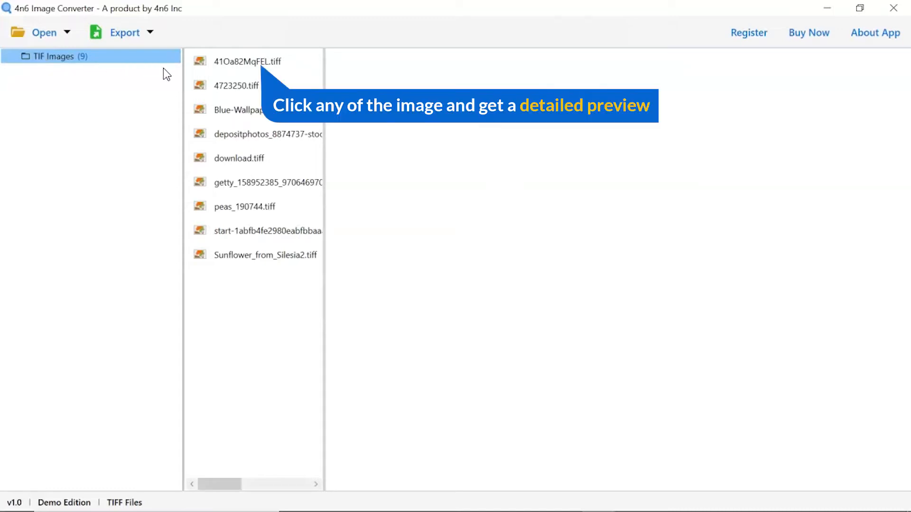
click(249, 61)
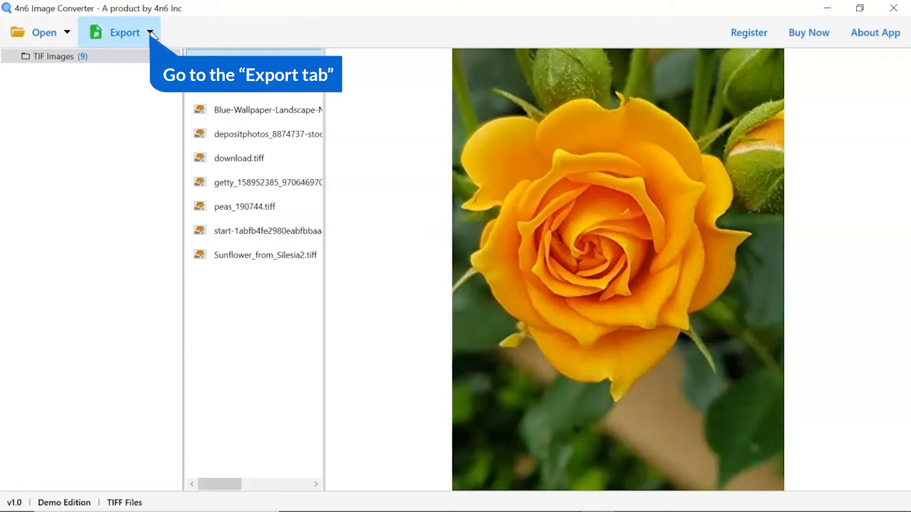
Step: Choose AI as the export format with the TIF Images folder checked for export
click(123, 32)
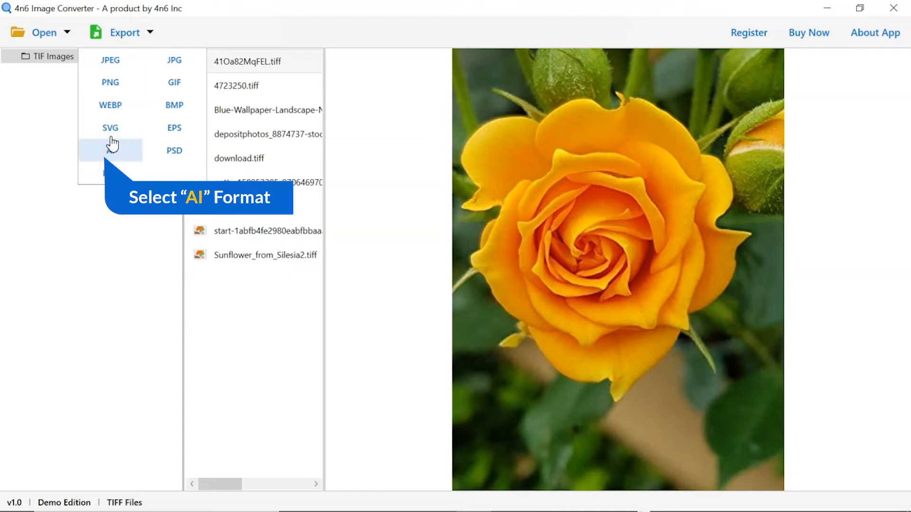
click(110, 151)
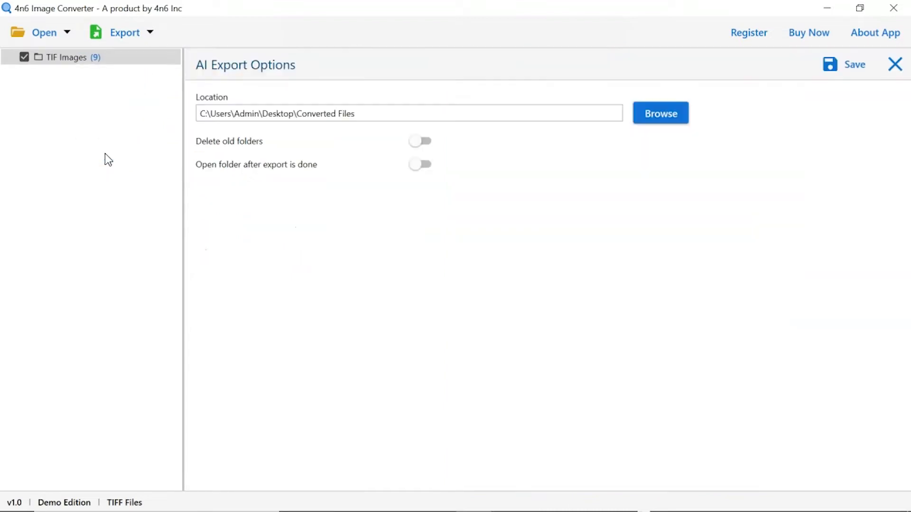
mouse_move(54, 93)
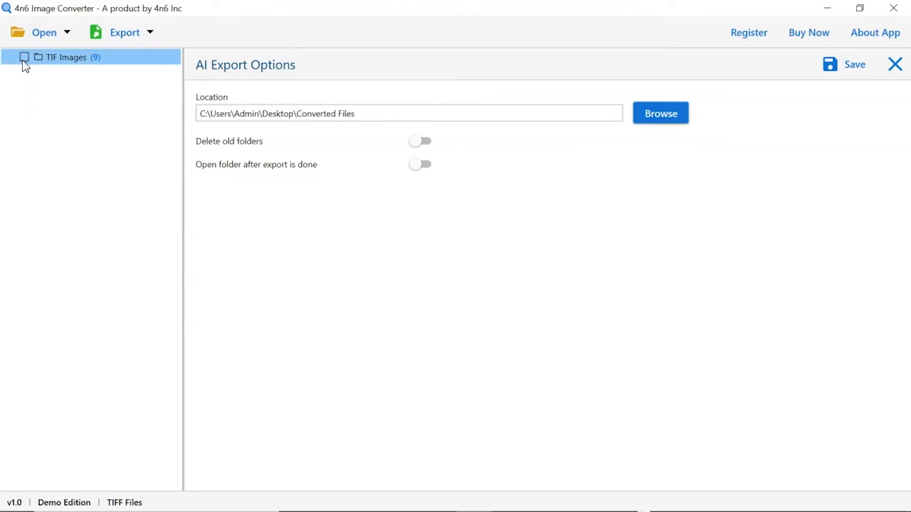
click(24, 57)
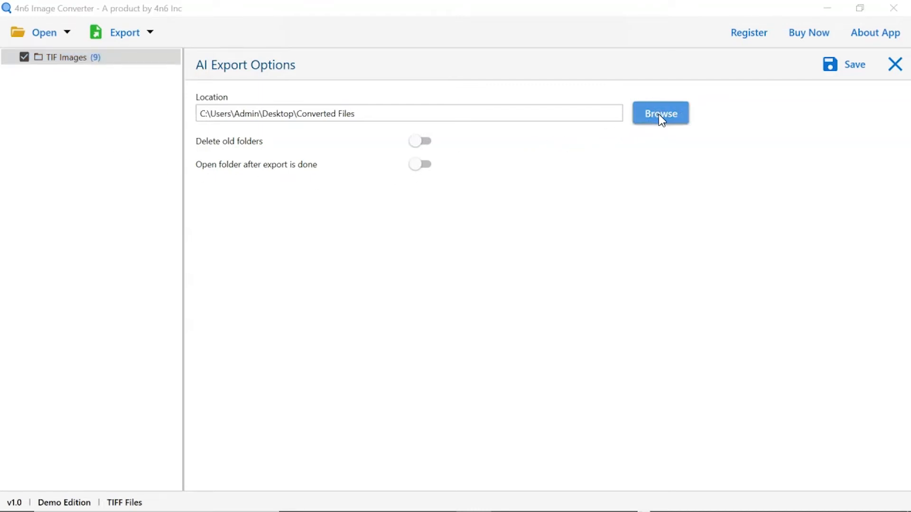
click(660, 113)
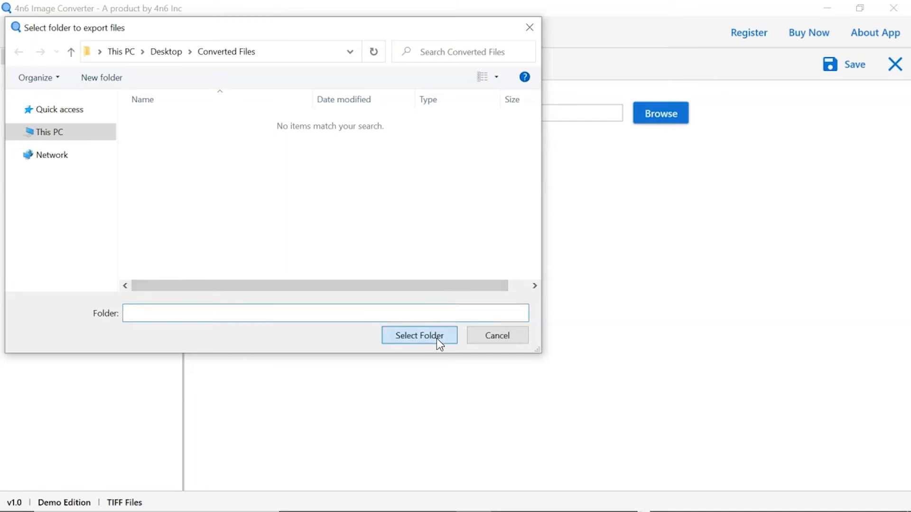
Step: Confirm Desktop\Converted Files as the AI export destination
click(418, 334)
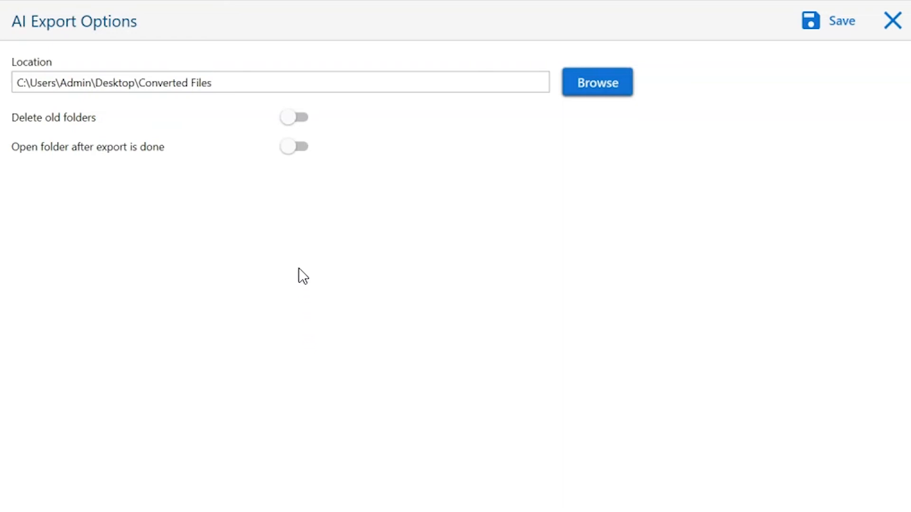
mouse_move(294, 117)
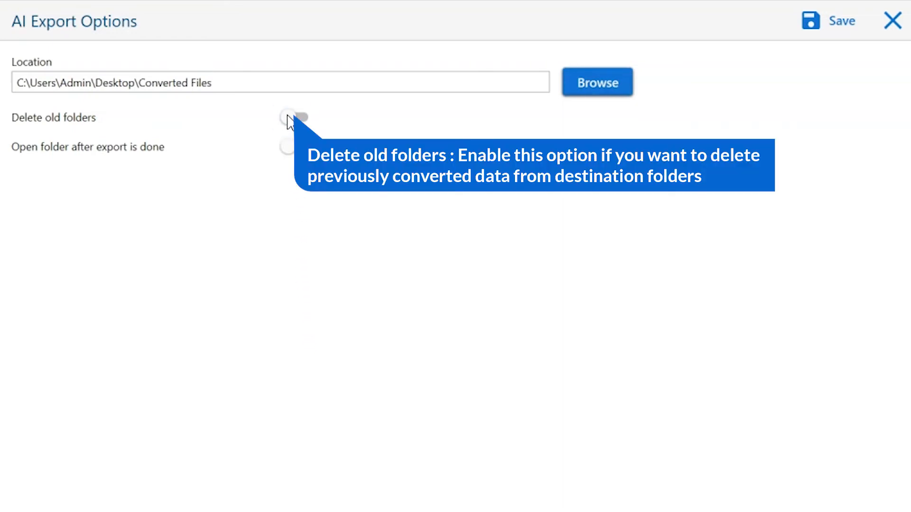
click(297, 118)
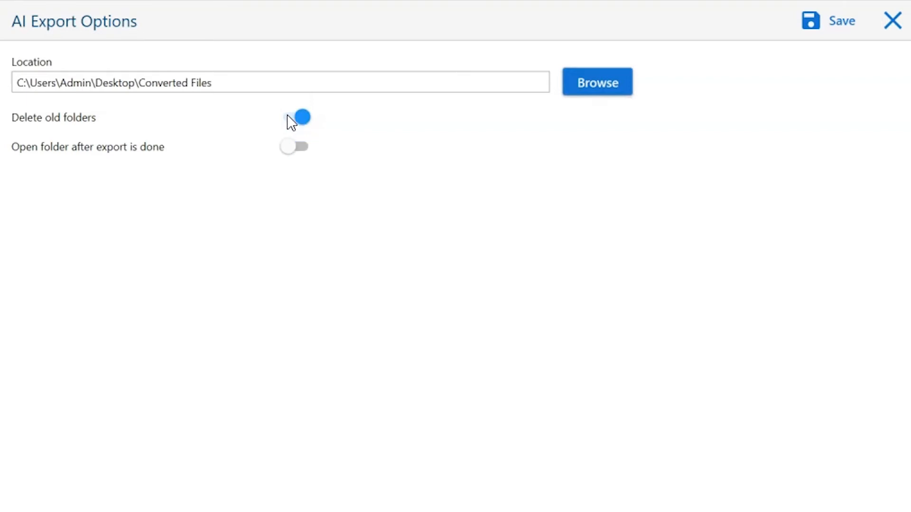
click(293, 117)
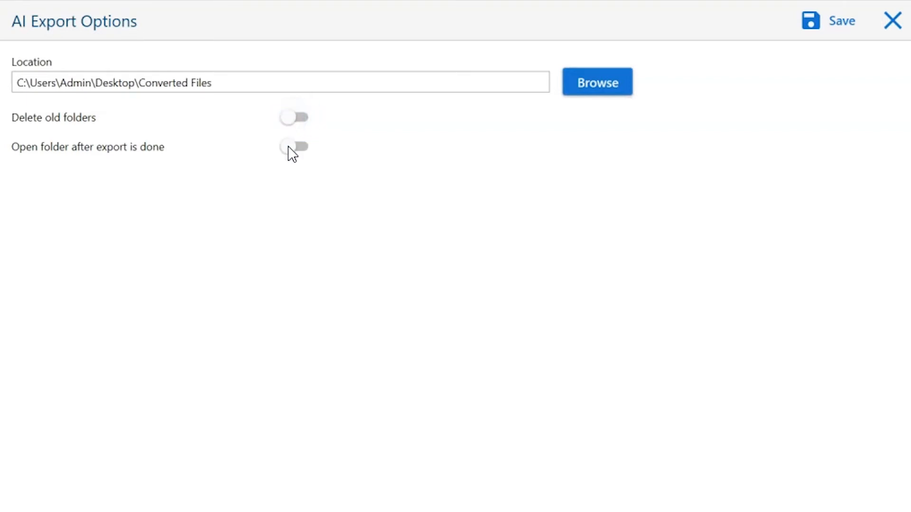
mouse_move(294, 146)
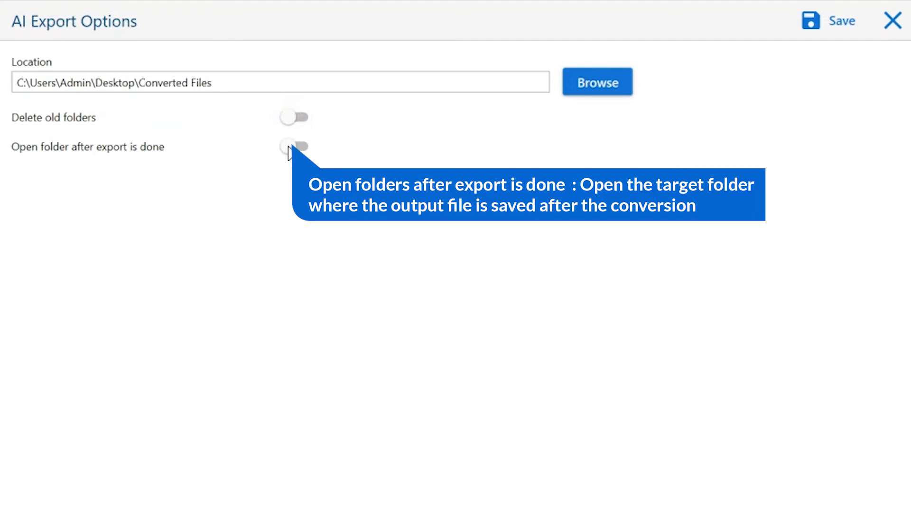
click(297, 147)
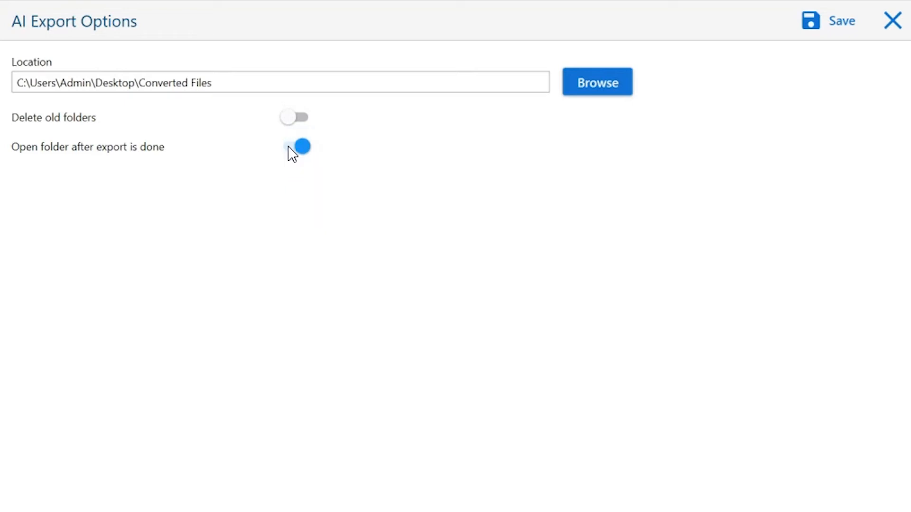
click(294, 146)
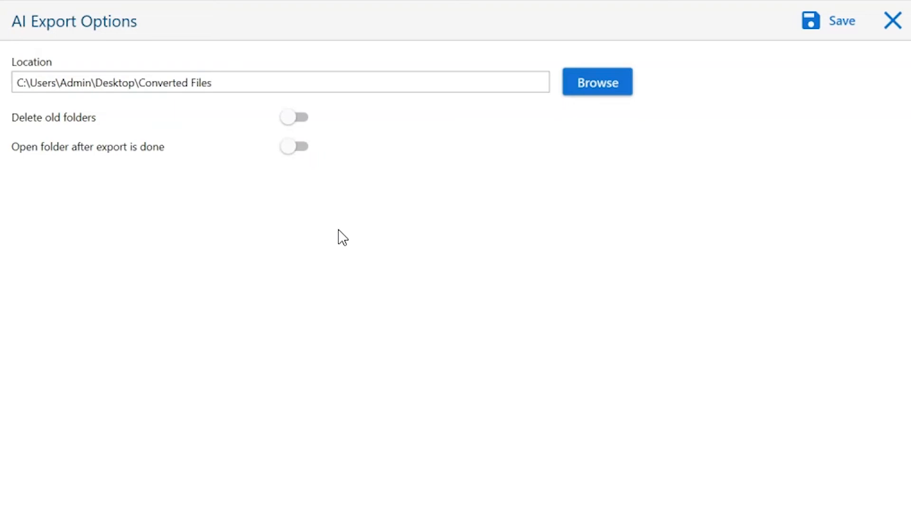
Step: Convert the TIF images to AI, accept the demo limit notice, and show the Converted Files output folder
click(840, 20)
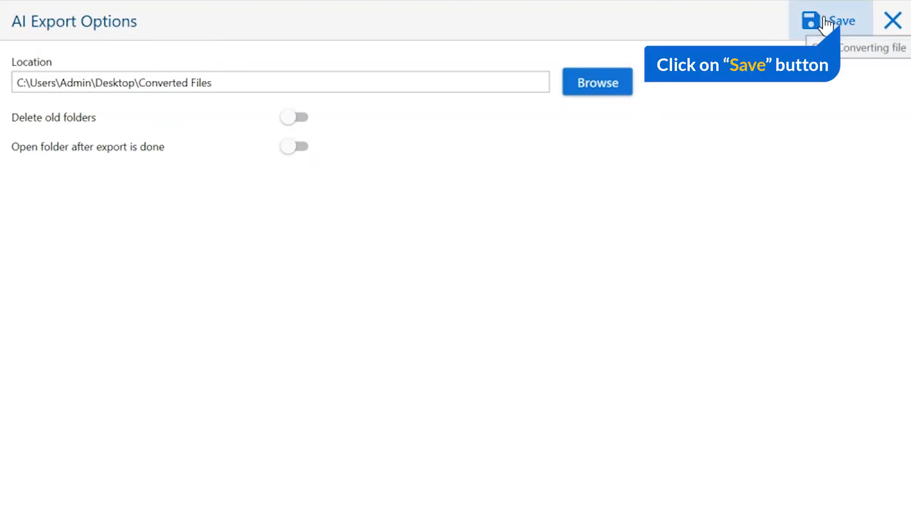
click(838, 21)
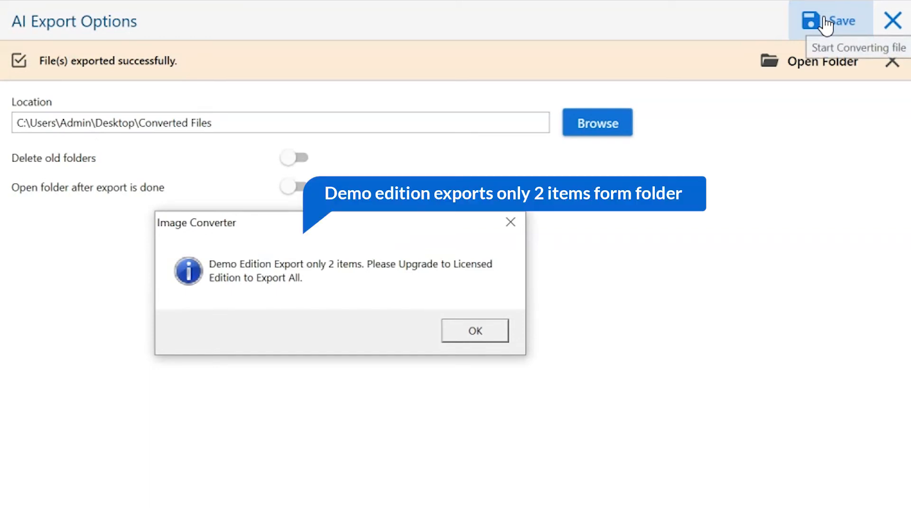
mouse_move(831, 23)
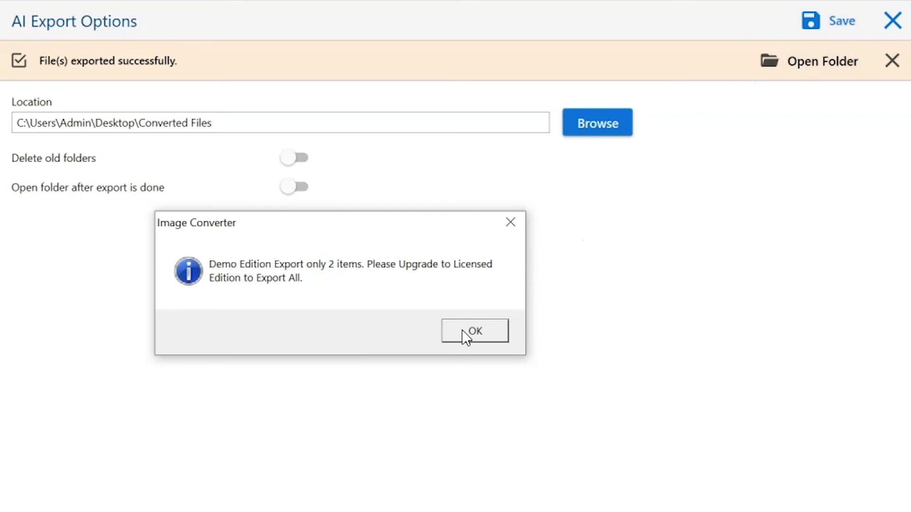
click(475, 330)
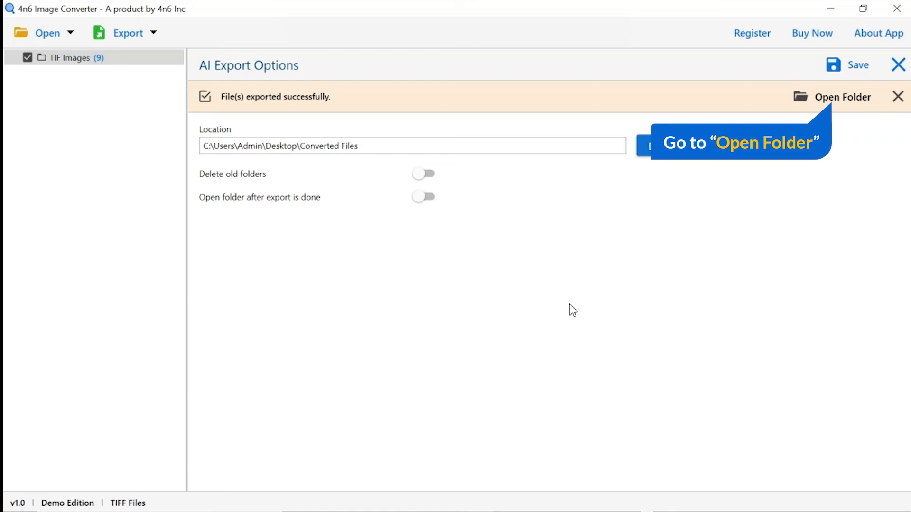
mouse_move(837, 107)
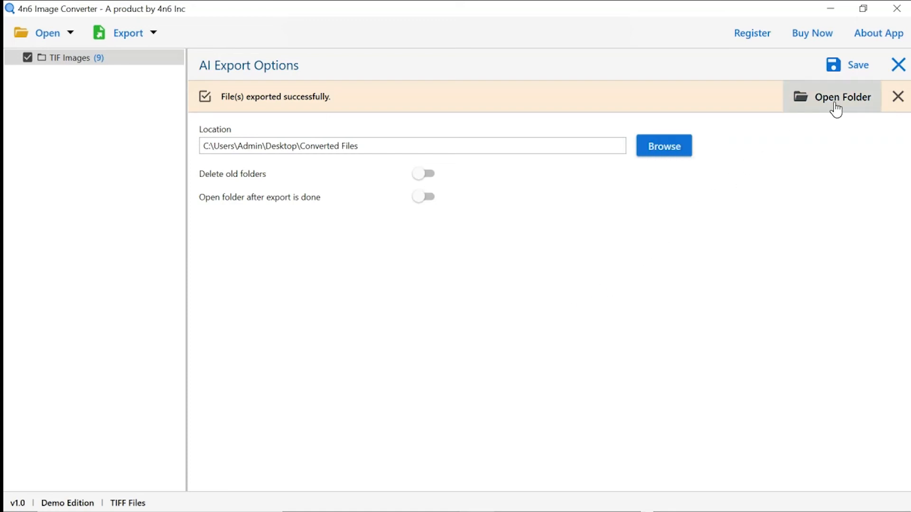
click(843, 97)
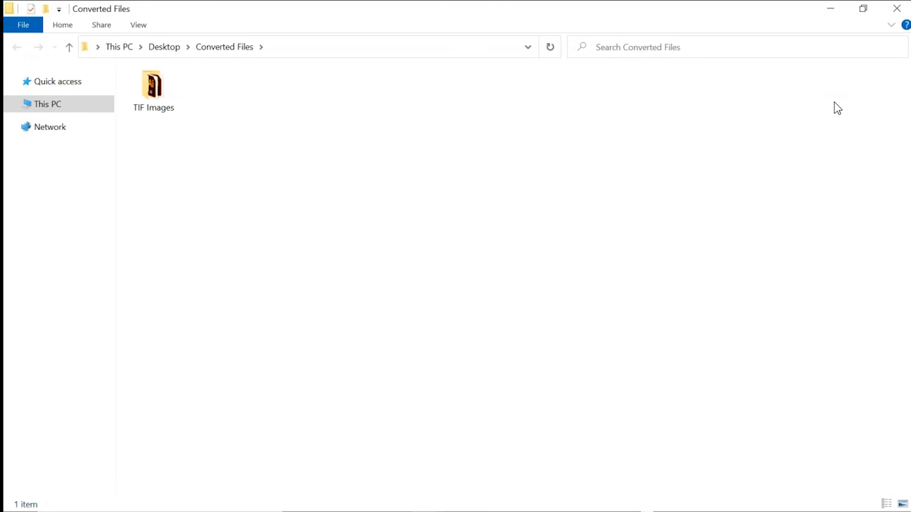
Step: Show the TIF Images output folder's two converted .ai files in File Explorer
click(153, 88)
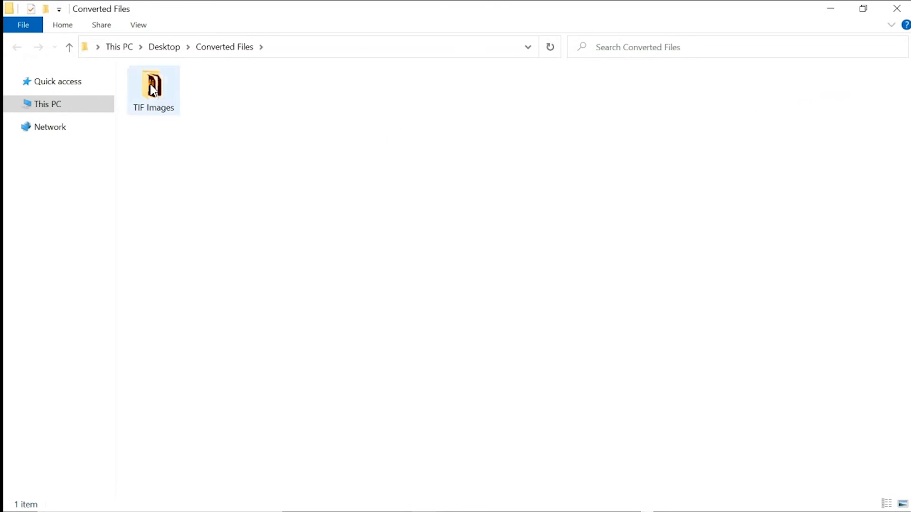
double_click(153, 85)
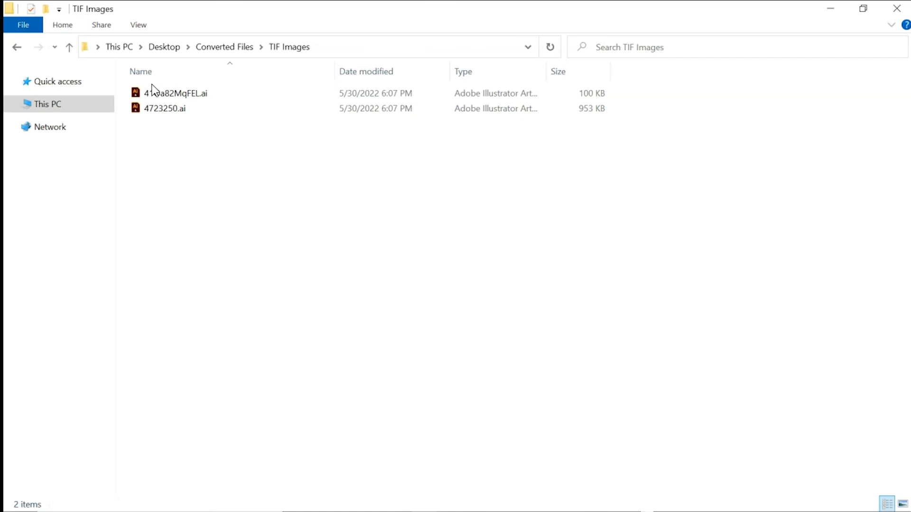
mouse_move(184, 137)
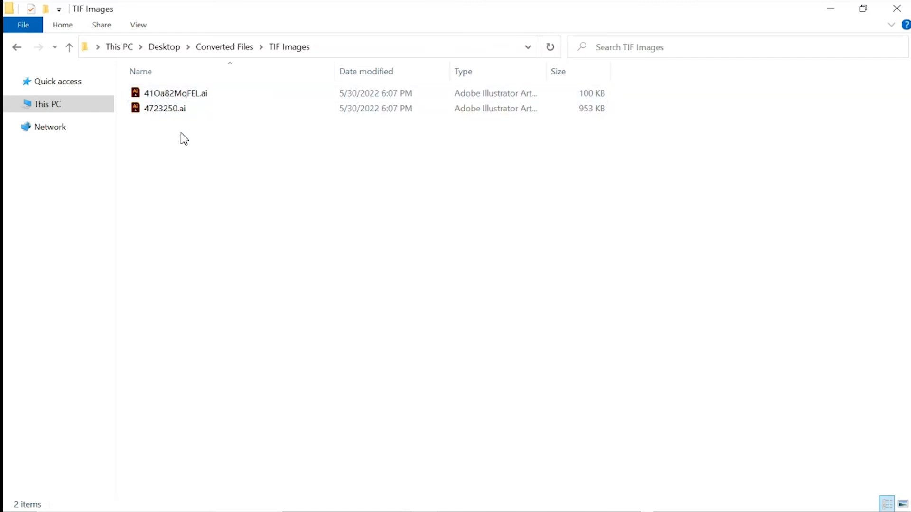